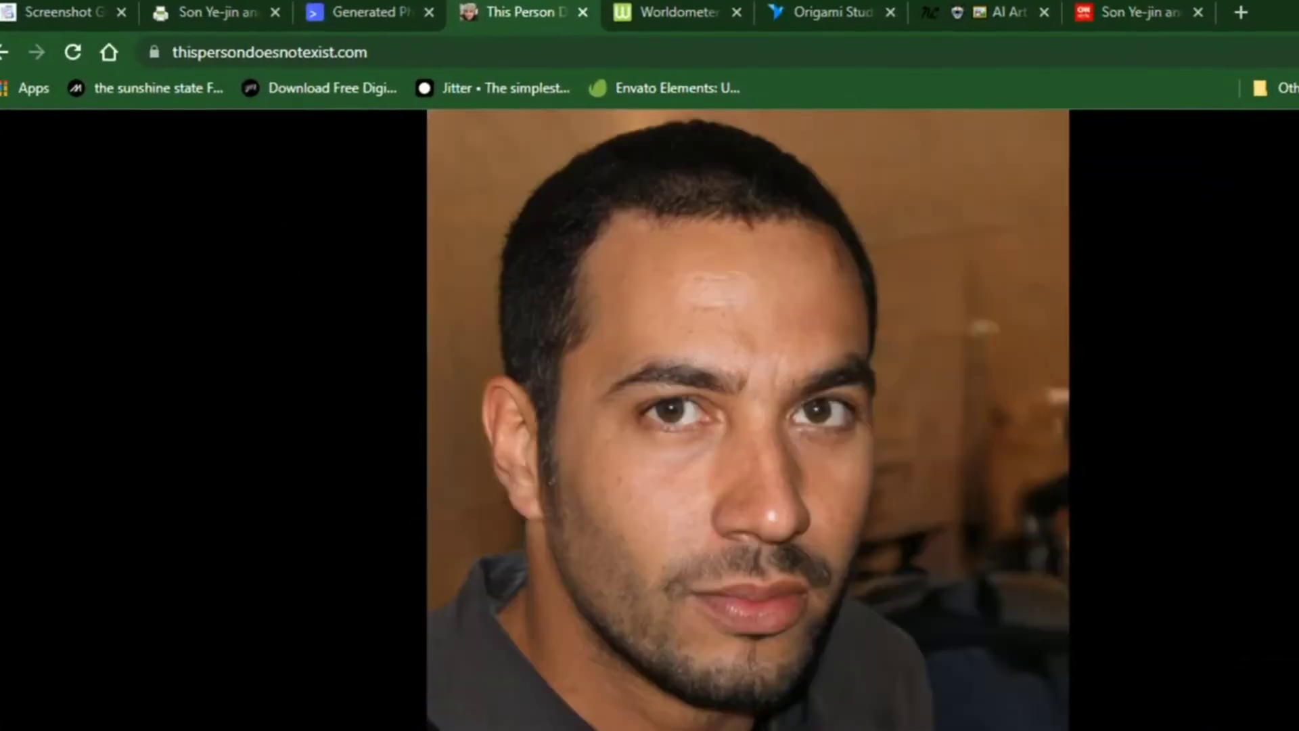
Step: Reload This Person Does Not Exist three times to show fresh AI-generated faces
{"action": "left_click", "coordinate": [72, 52]}
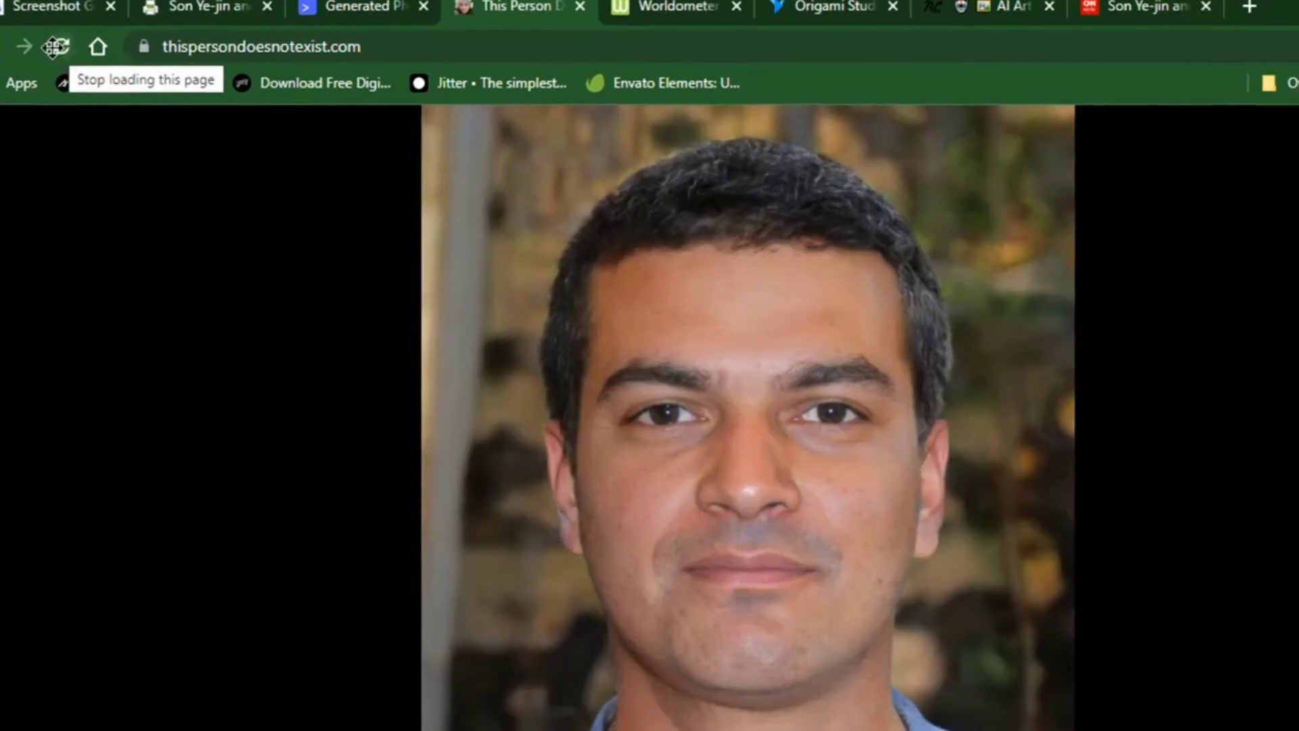
{"action": "left_click", "coordinate": [56, 46]}
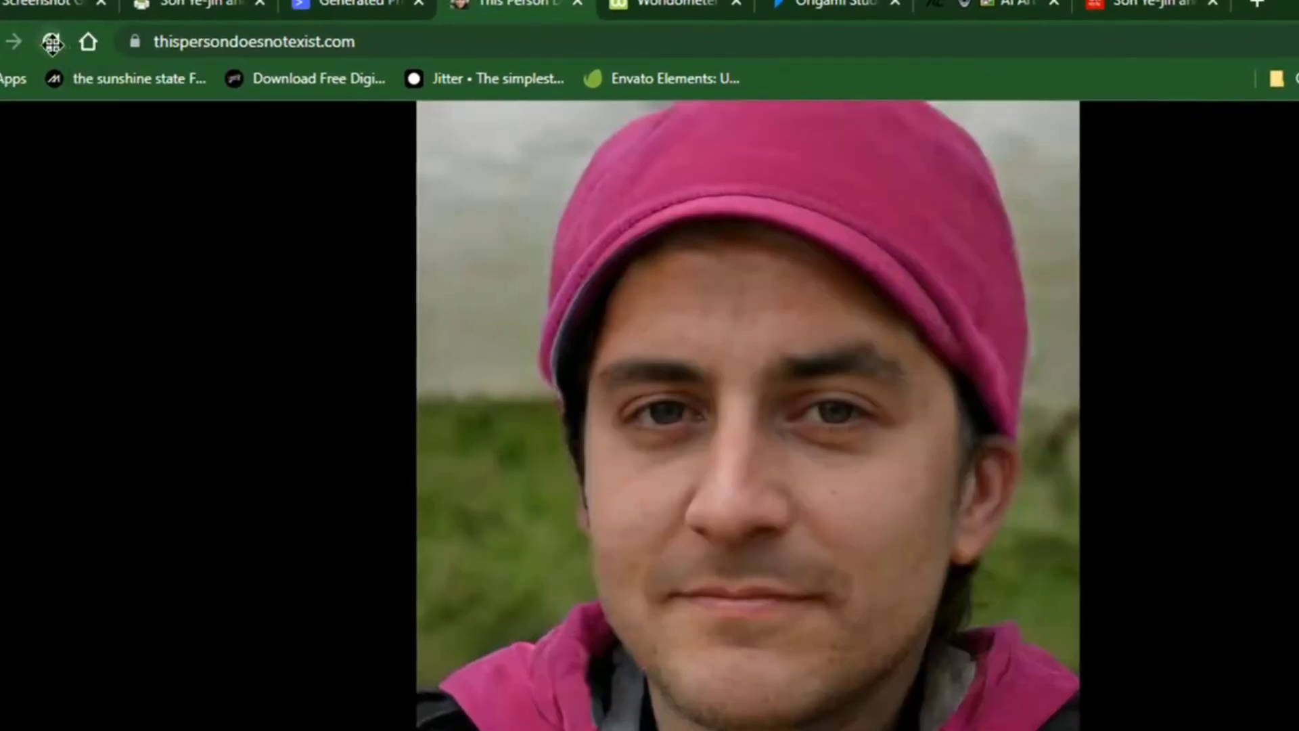
{"action": "left_click", "coordinate": [53, 42]}
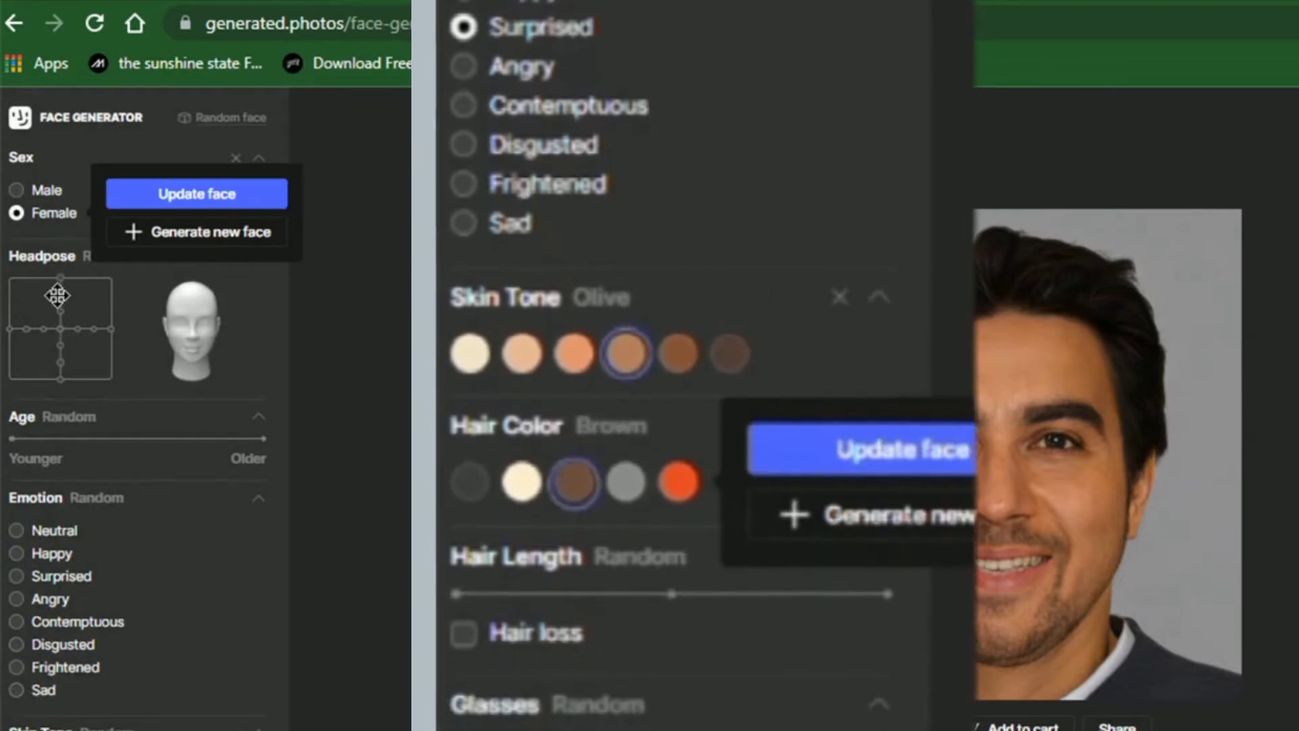
Step: Generate a surprised female face with olive skin, brown hair and upward head pose
{"action": "scroll", "scroll_direction": "down", "scroll_amount": 3}
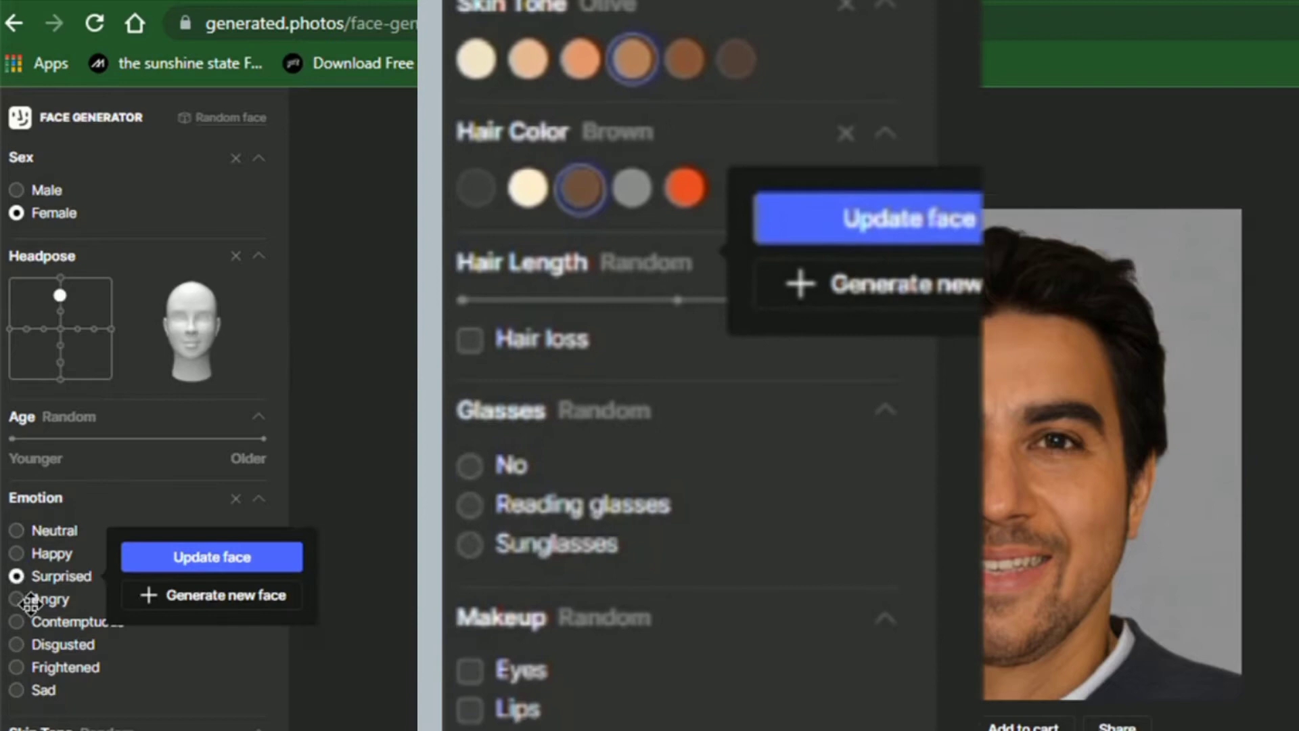
{"action": "scroll", "scroll_direction": "down", "scroll_amount": 3}
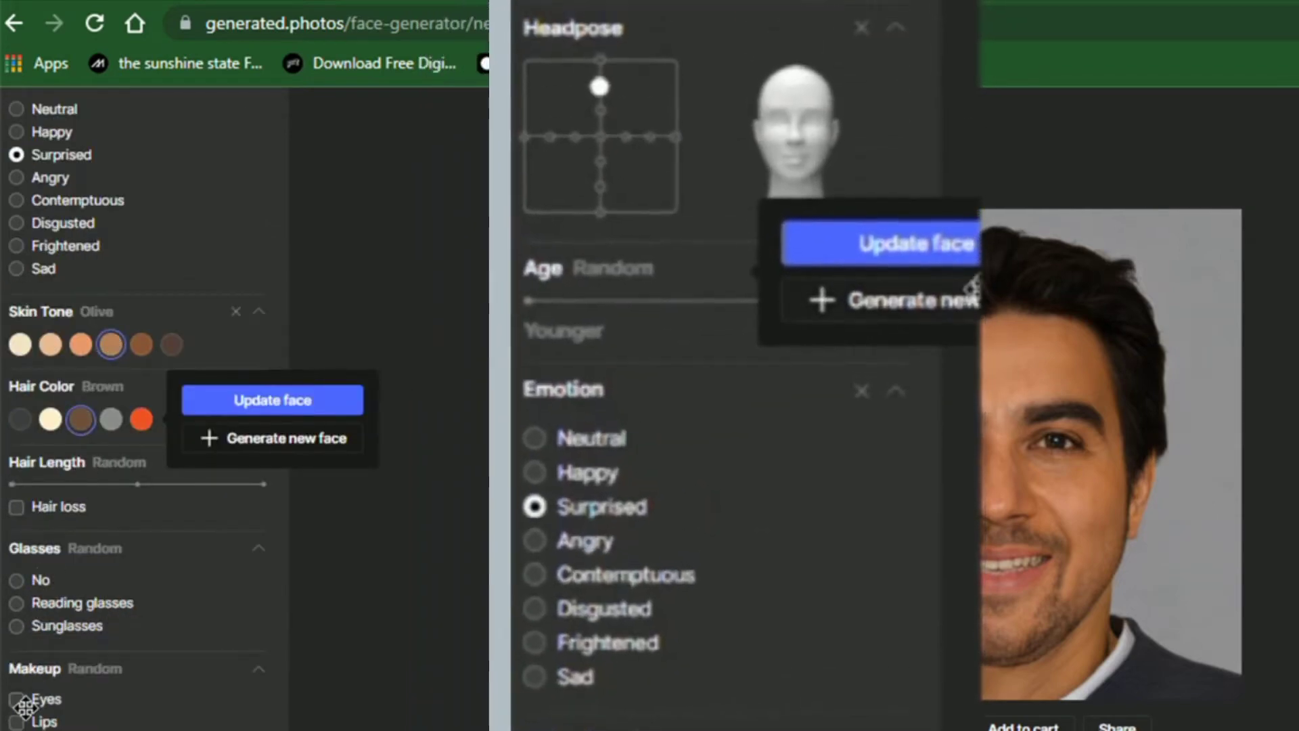
{"action": "scroll", "scroll_direction": "down", "scroll_amount": 3}
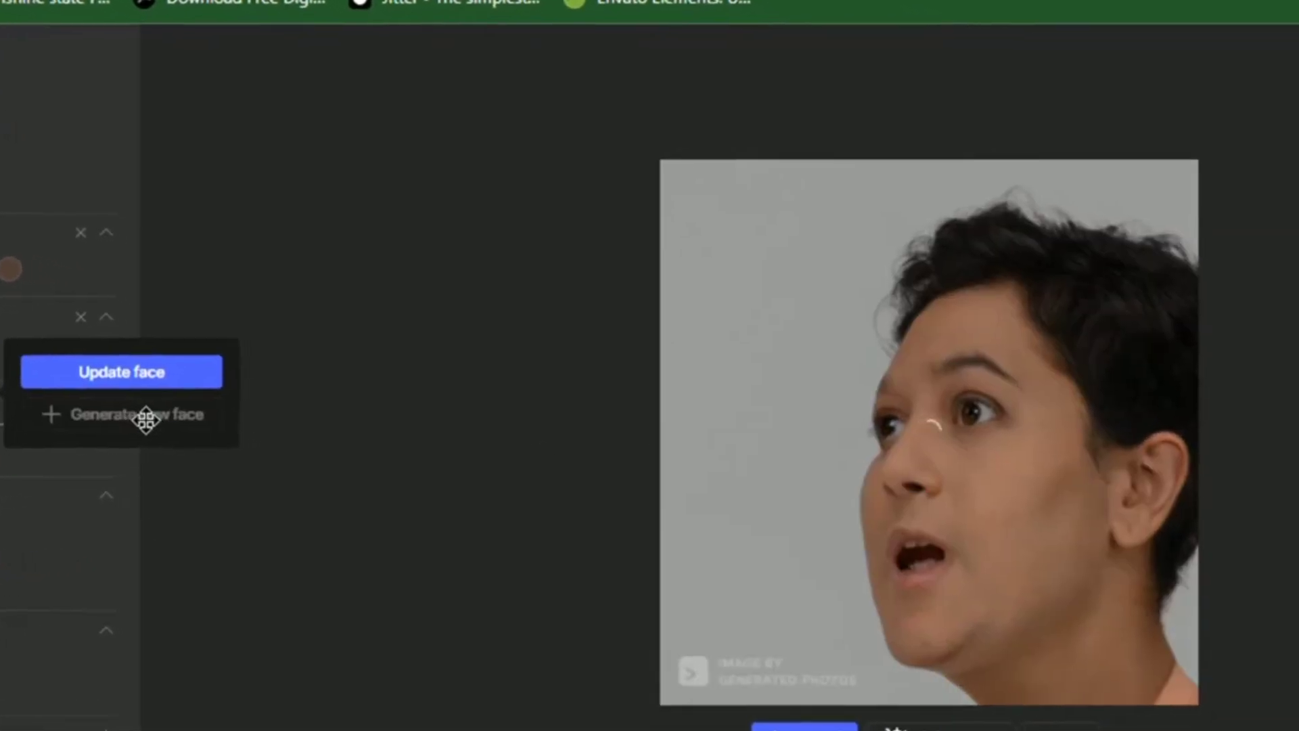
{"action": "left_click", "coordinate": [121, 370]}
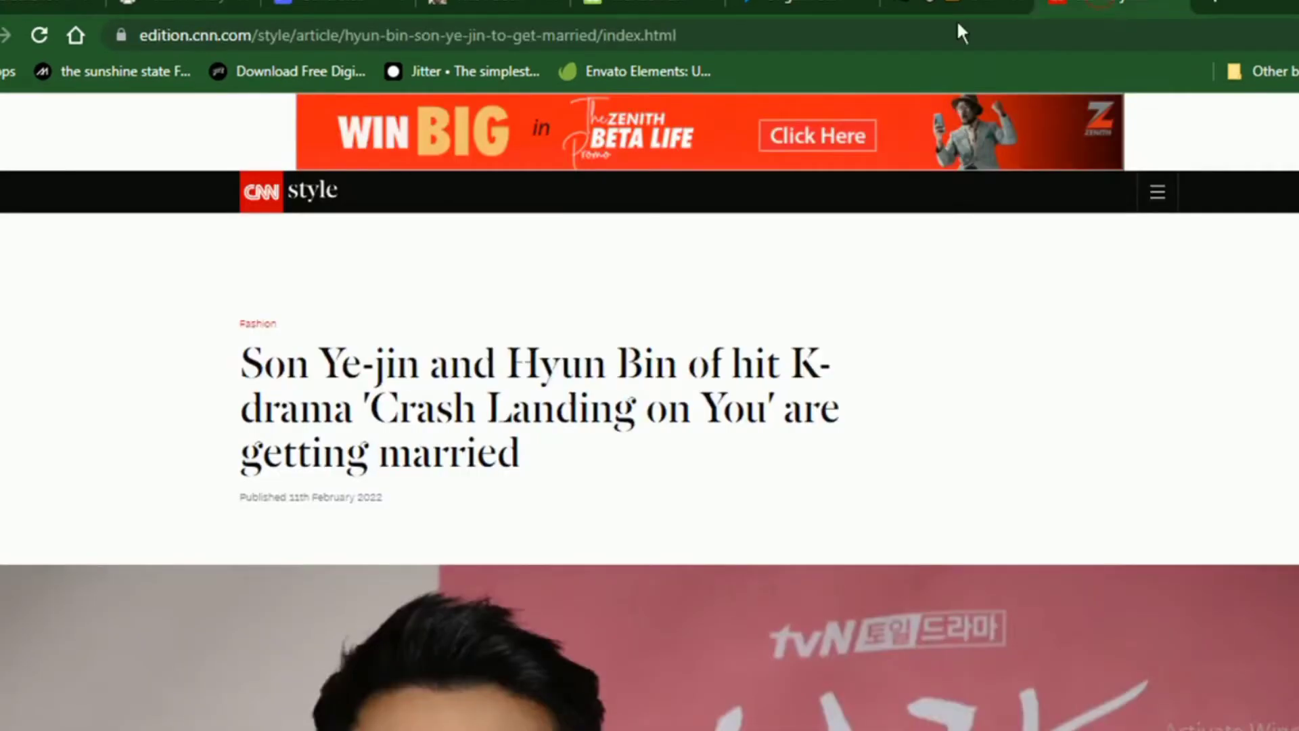
Step: Capture a full-page Screenshot Guru screenshot of the CNN Son Ye-jin and Hyun Bin article
{"action": "left_click", "coordinate": [406, 35]}
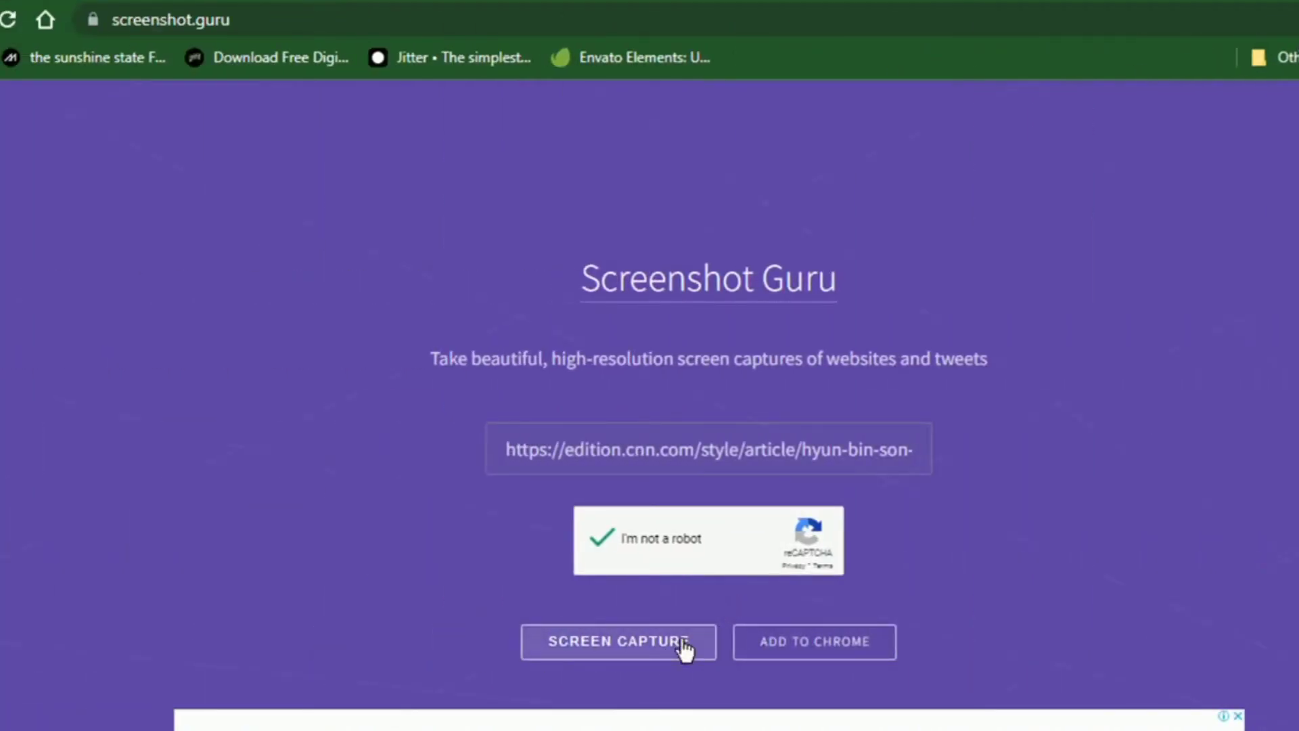
{"action": "left_click", "coordinate": [617, 642]}
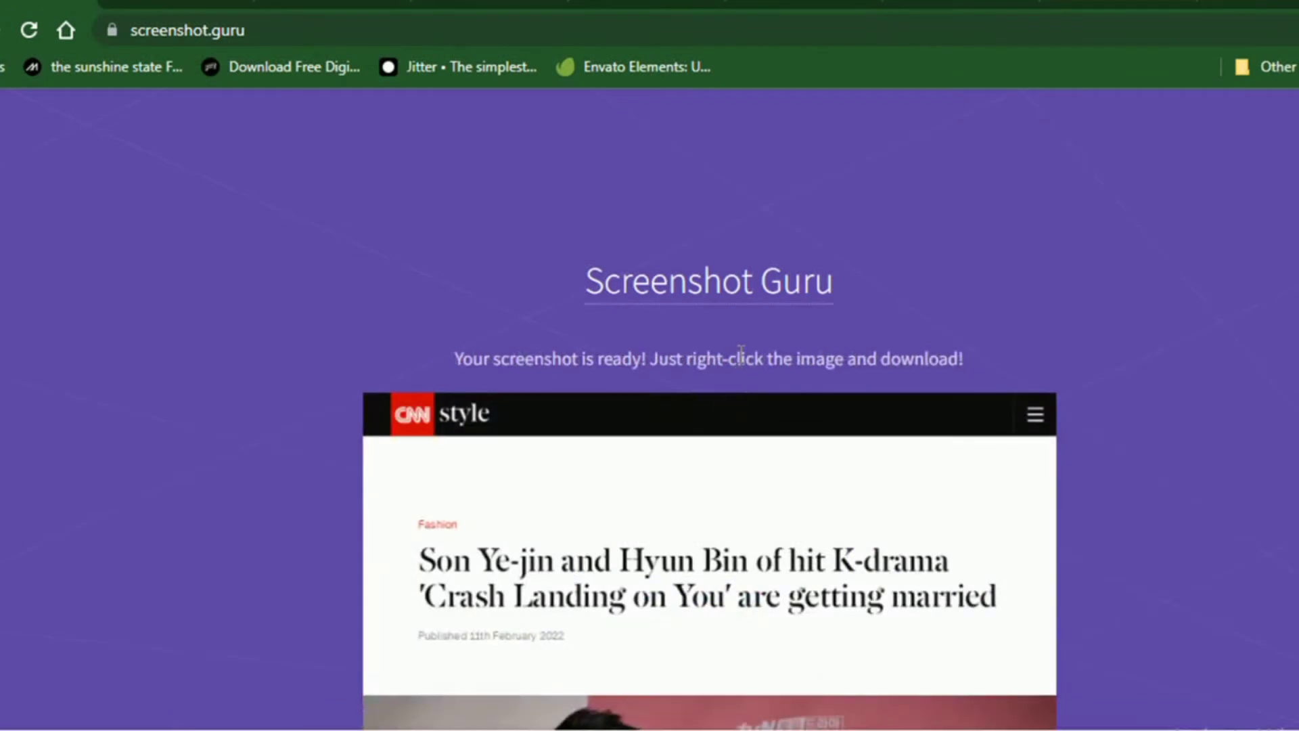
{"action": "scroll", "scroll_direction": "down", "scroll_amount": 3}
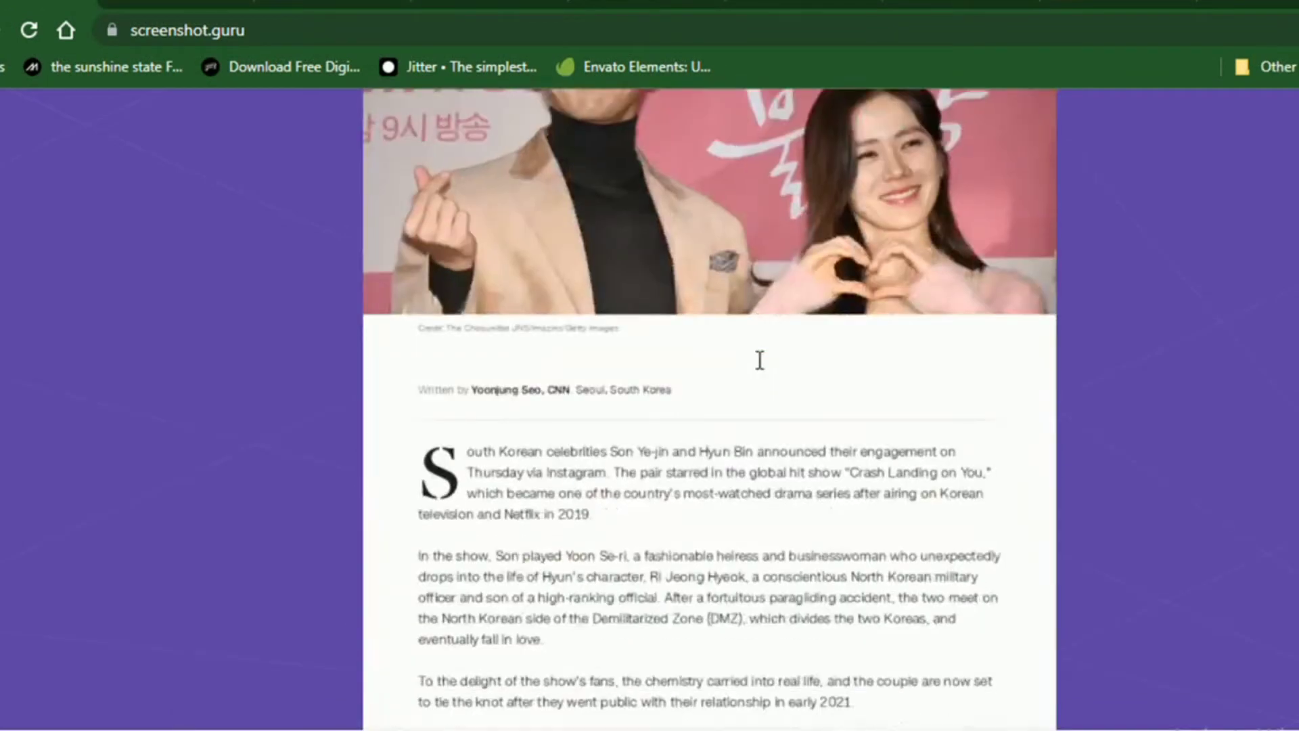
{"action": "scroll", "scroll_direction": "down", "scroll_amount": 3}
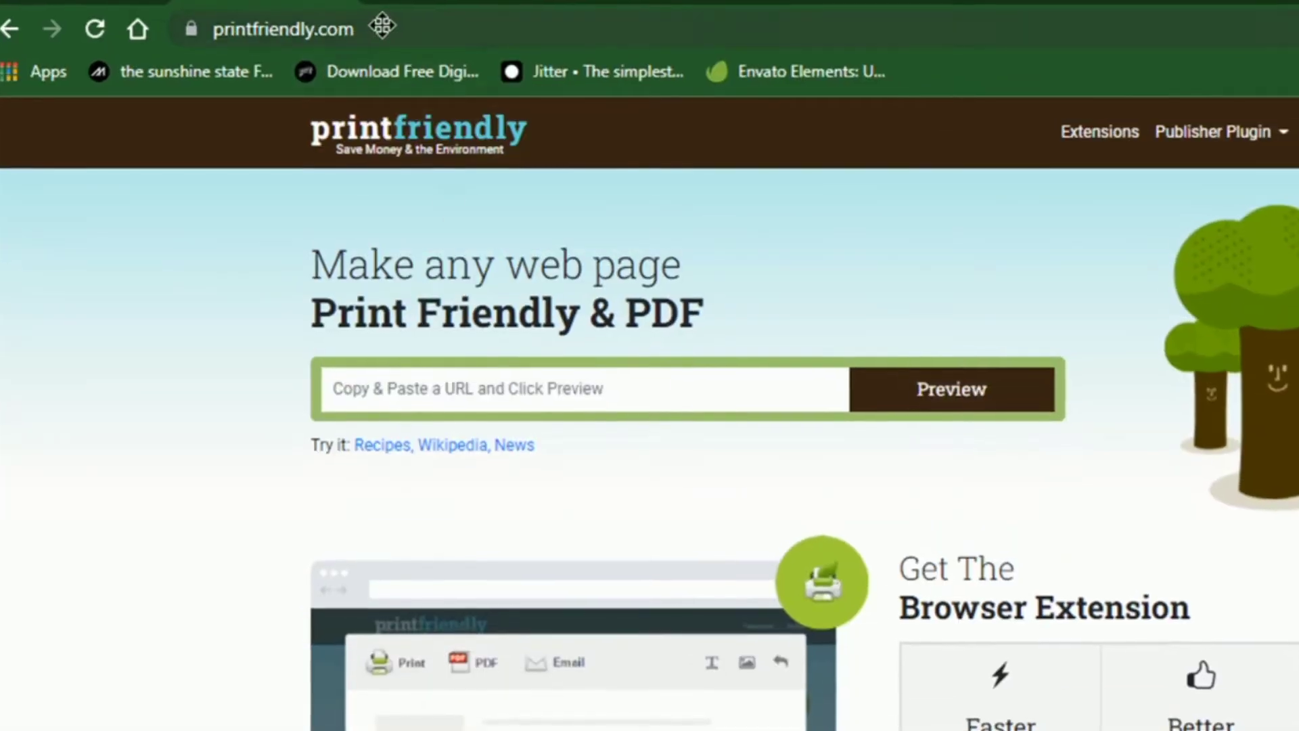
Step: Paste the CNN article URL into PrintFriendly and preview its print-friendly version
{"action": "scroll", "scroll_direction": "down", "scroll_amount": 3}
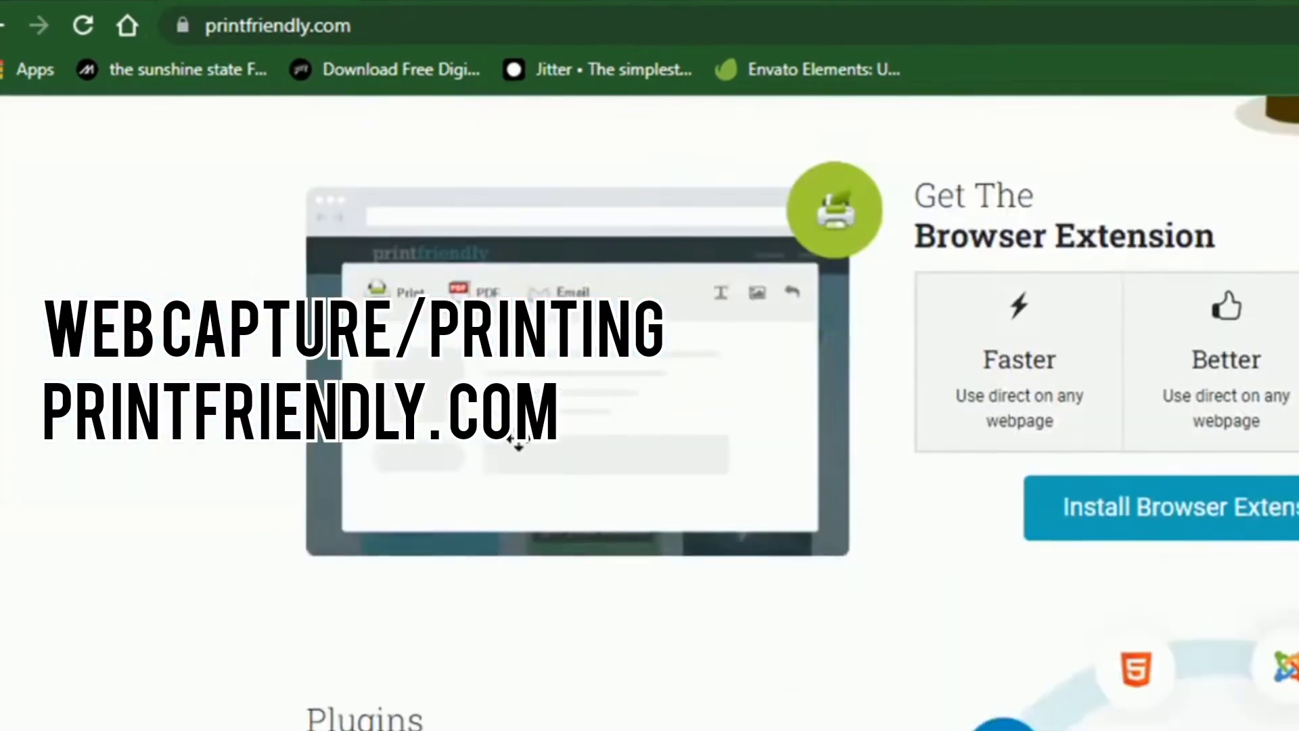
{"action": "scroll", "scroll_direction": "down", "scroll_amount": 3}
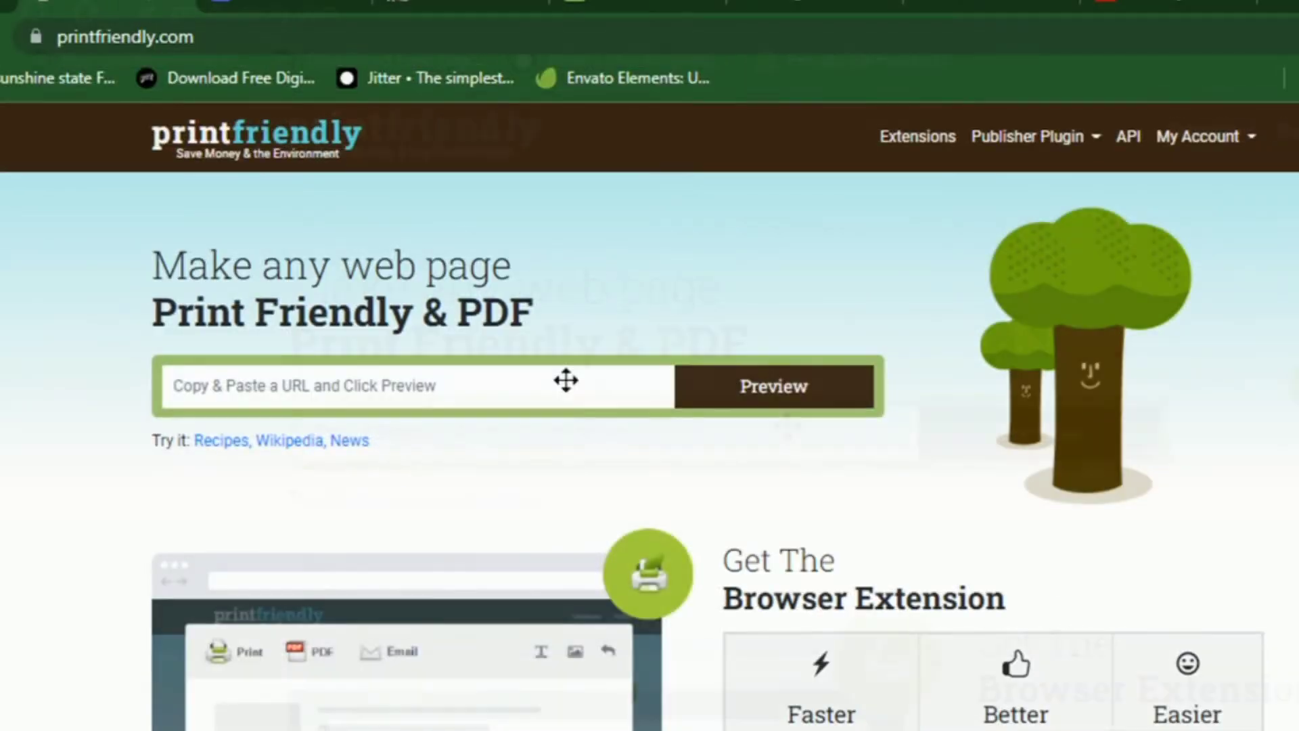
{"action": "right_click", "coordinate": [406, 385]}
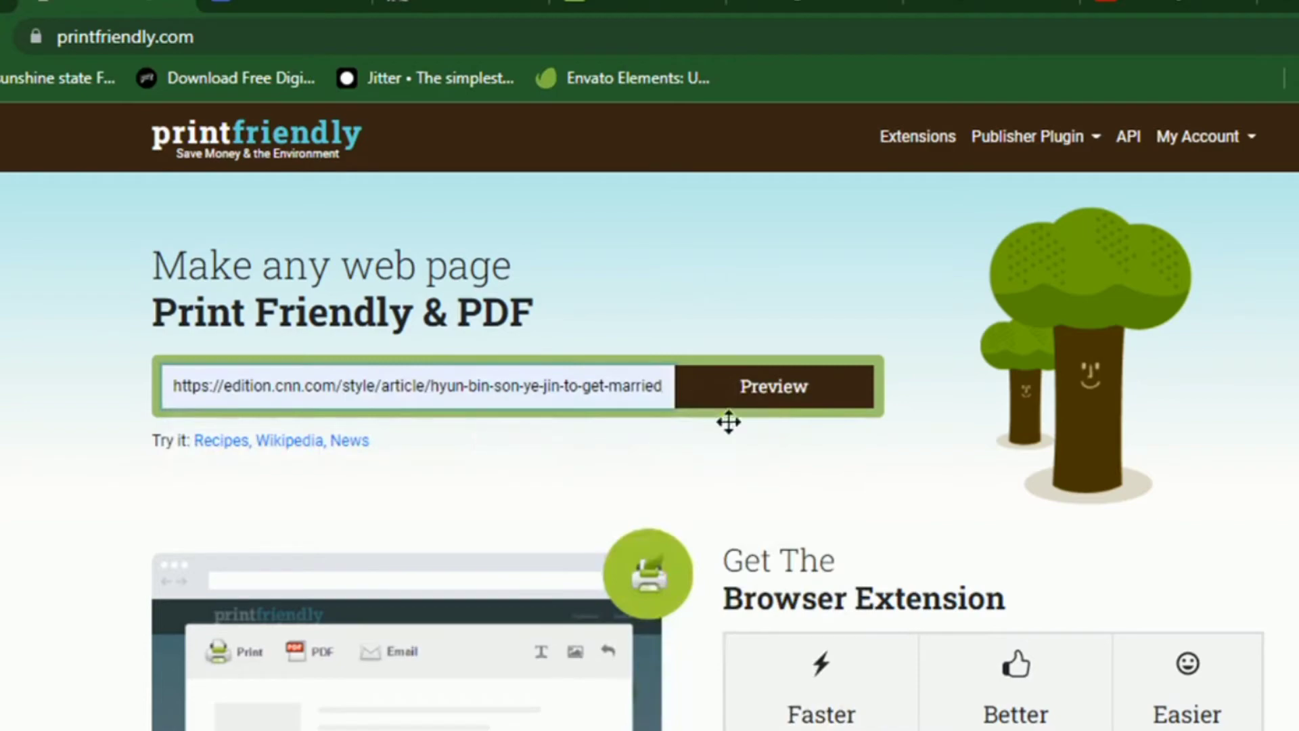
{"action": "left_click", "coordinate": [773, 386]}
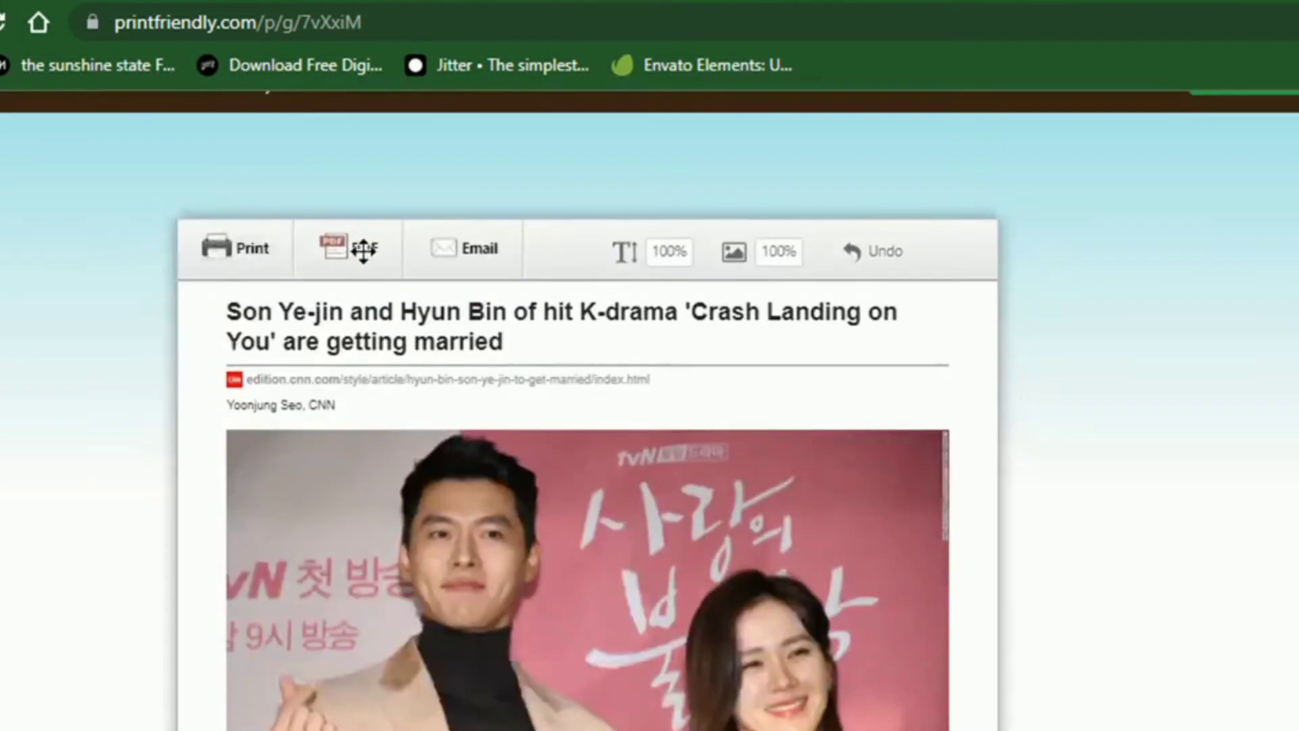
Step: Scroll the print-friendly preview, then go to creator.nightcafe.studio
{"action": "scroll", "scroll_direction": "down", "scroll_amount": 3}
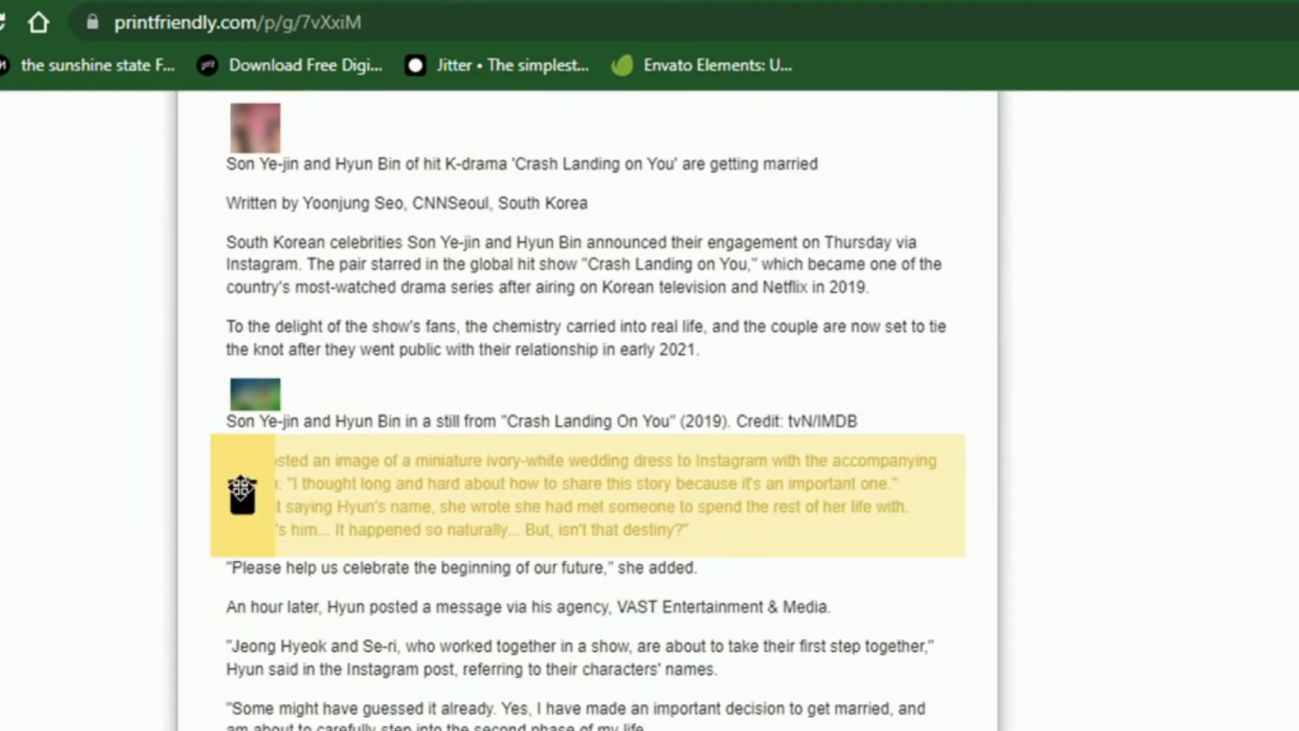
{"action": "scroll", "scroll_direction": "down", "scroll_amount": 3}
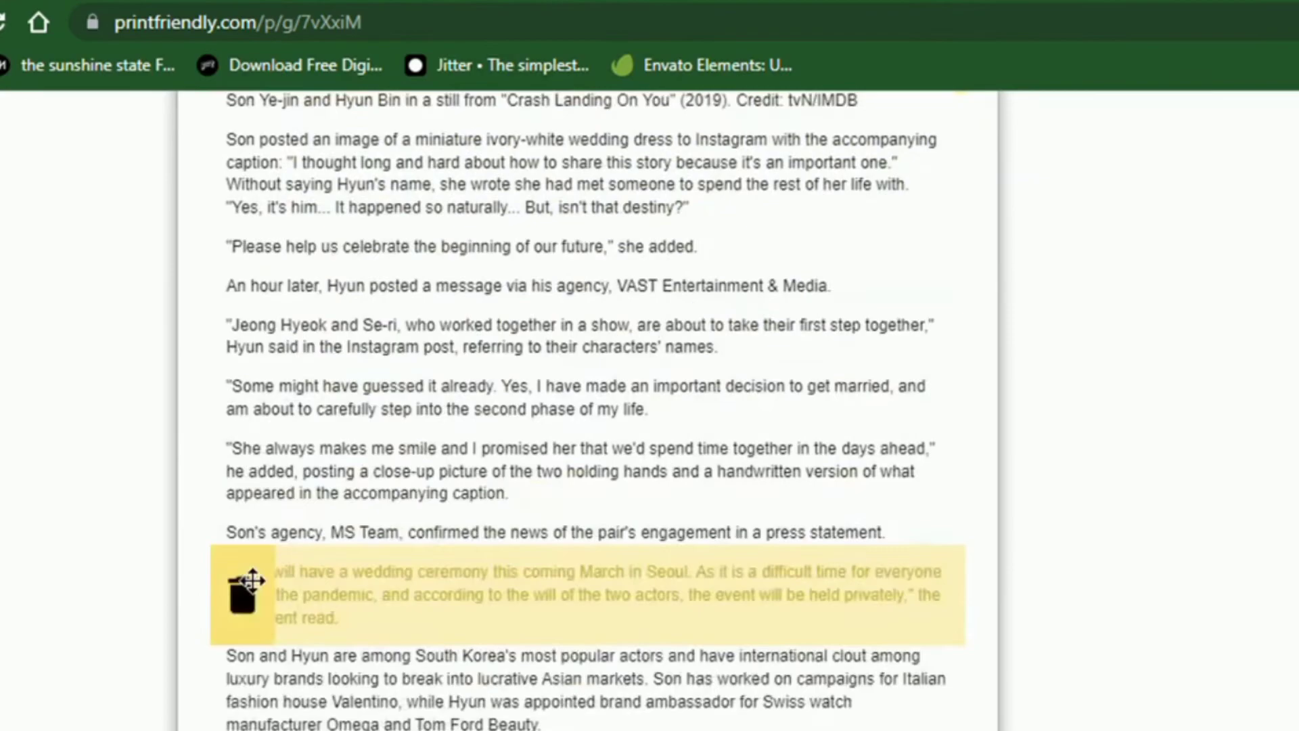
{"action": "type", "text": "creator.nightcafe.studio"}
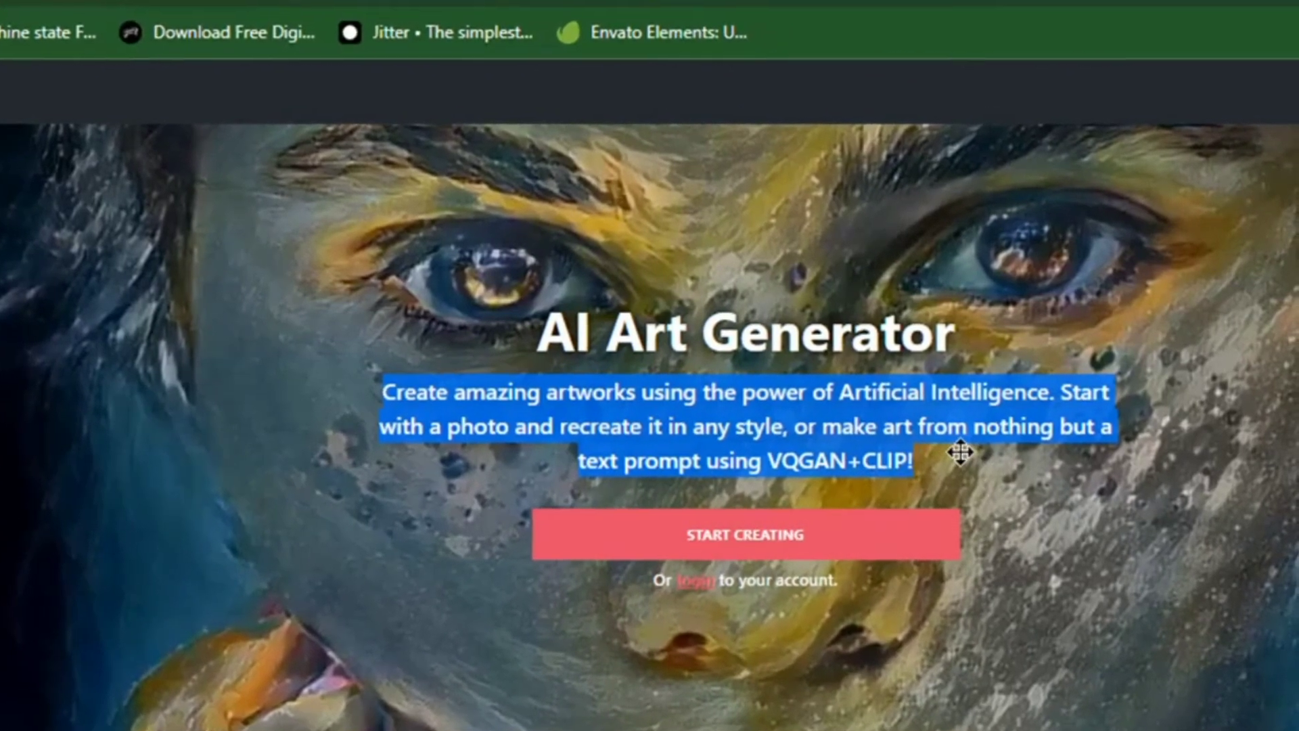
Step: Start a new NightCafe creation using the Text to Image option
{"action": "scroll", "scroll_direction": "down", "scroll_amount": 3}
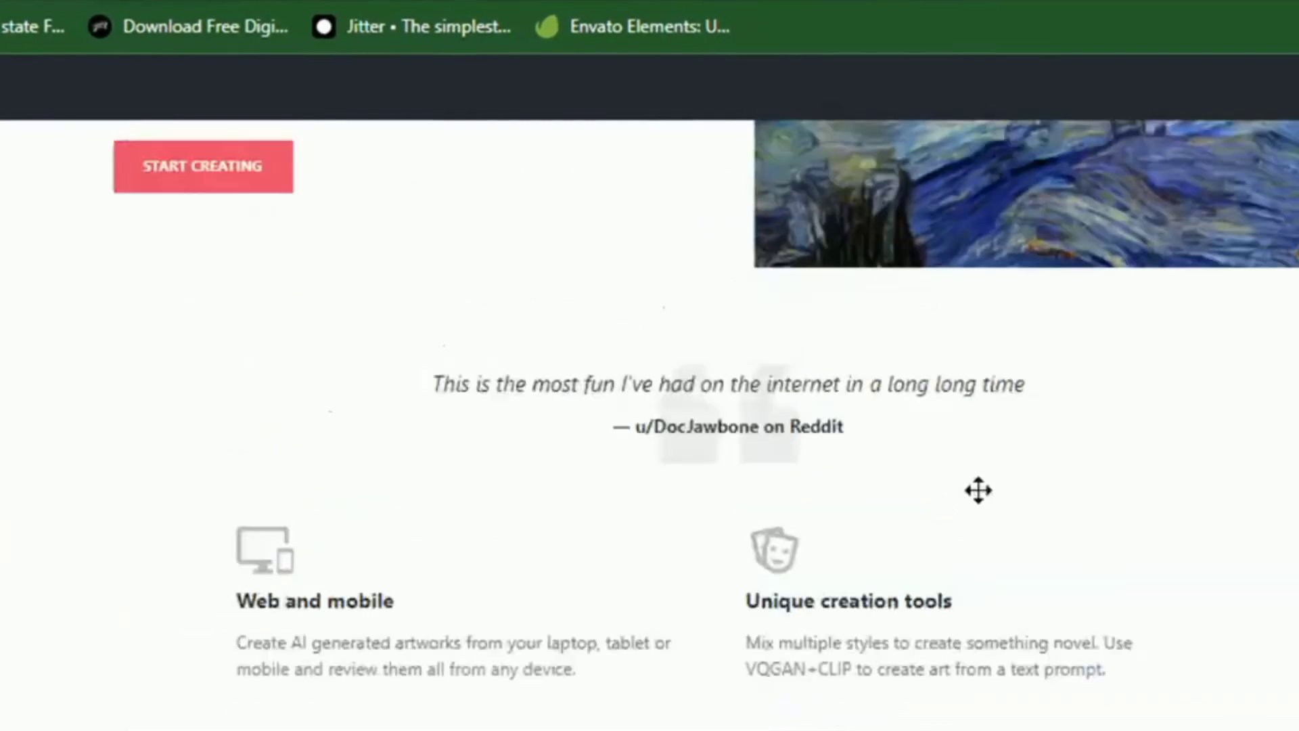
{"action": "scroll", "scroll_direction": "up", "scroll_amount": 3}
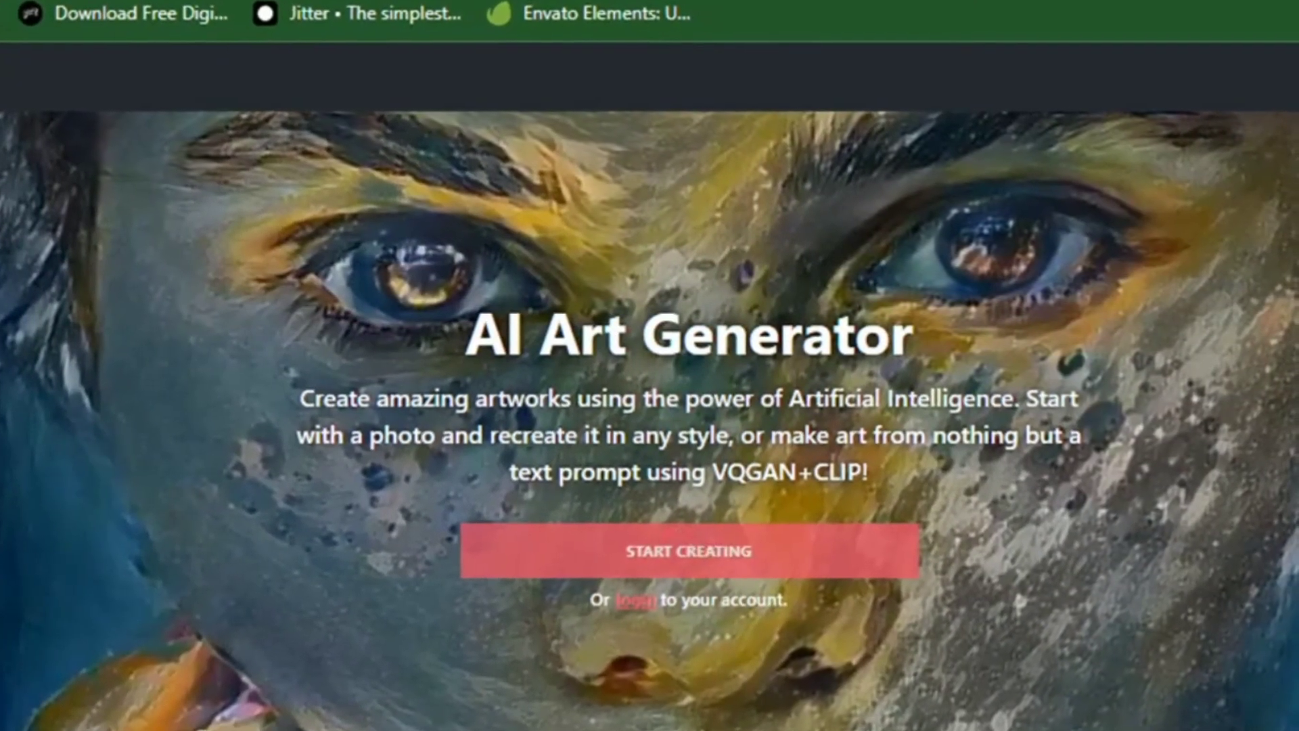
{"action": "left_click", "coordinate": [688, 551]}
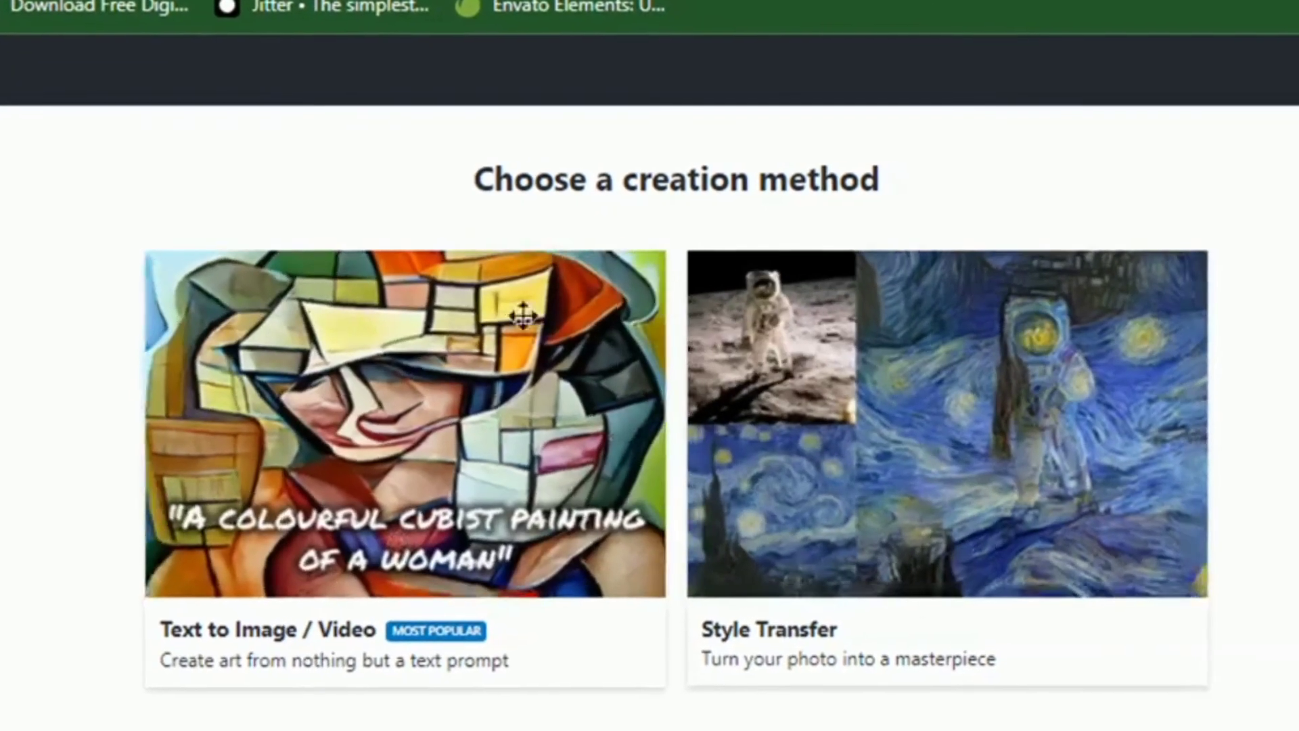
{"action": "left_click", "coordinate": [404, 418]}
{"action": "type", "text": "skyline"}
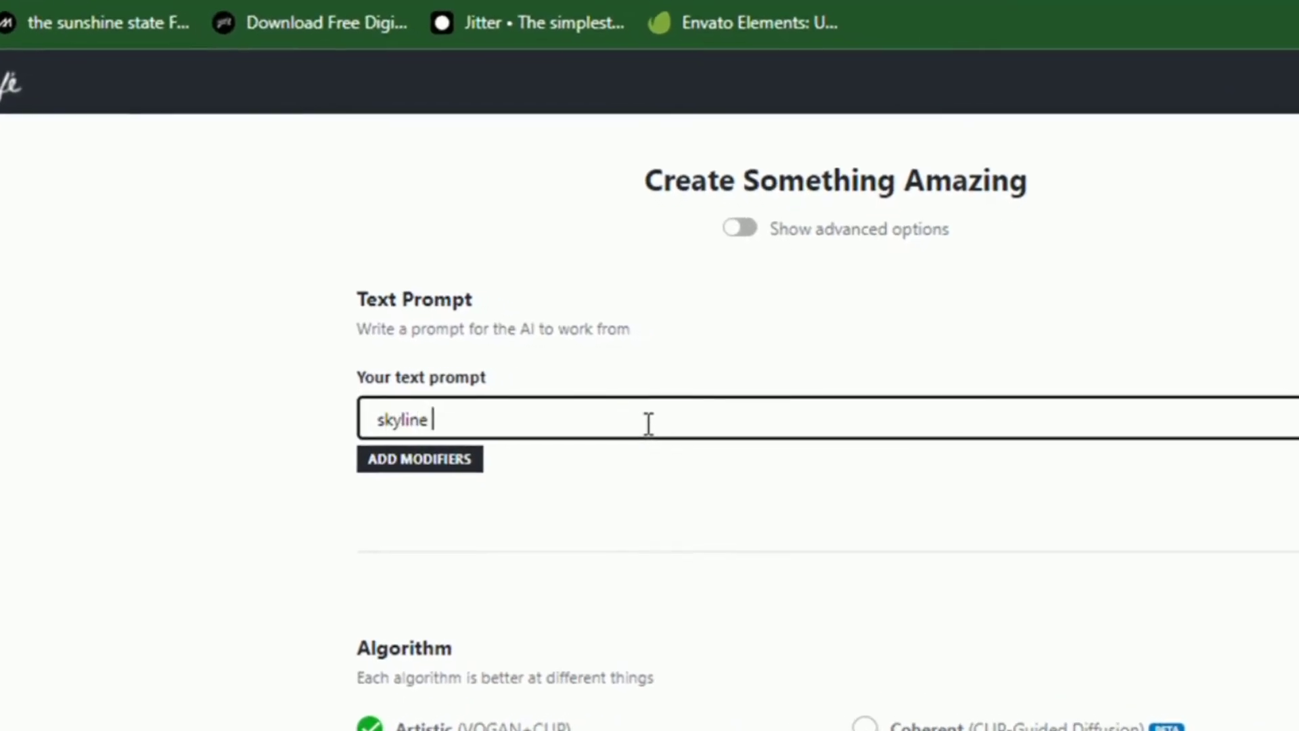
Step: Complete the prompt 'skyline at the end of time' and view the keyword modifiers
{"action": "type", "text": "at the end of time"}
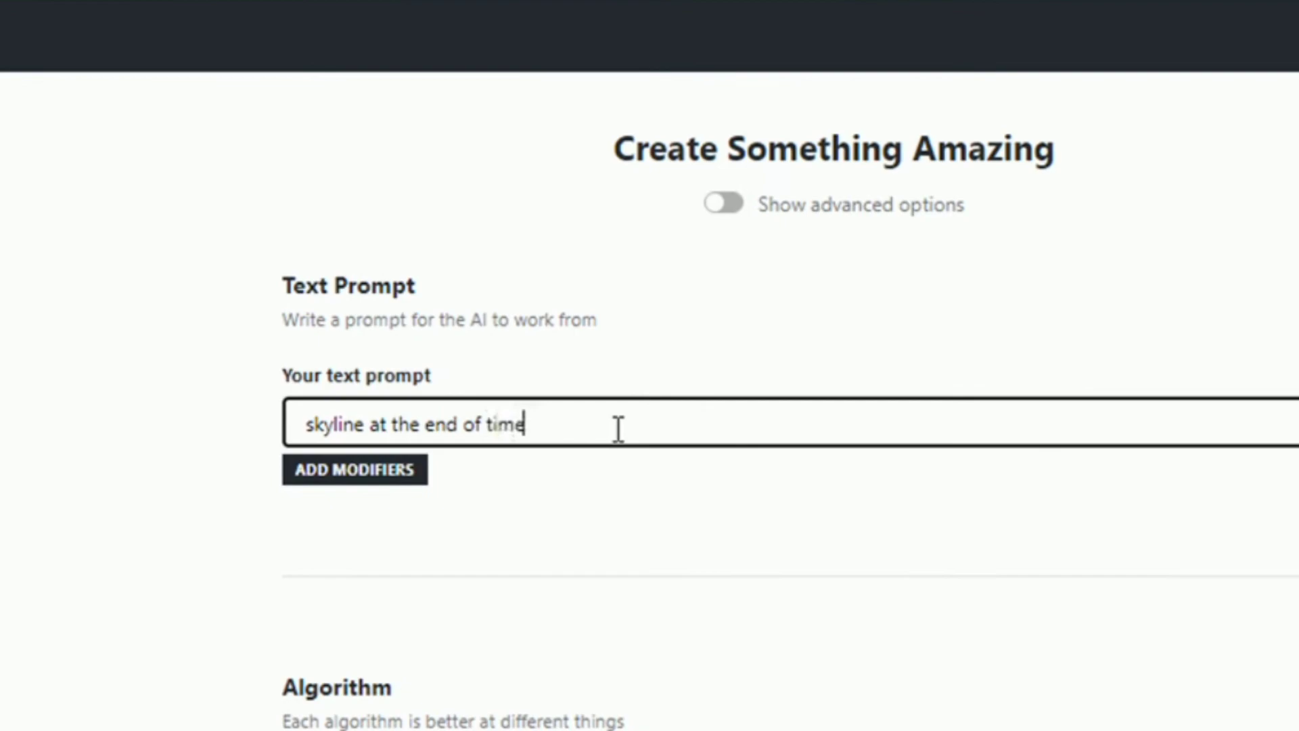
{"action": "left_click", "coordinate": [353, 469]}
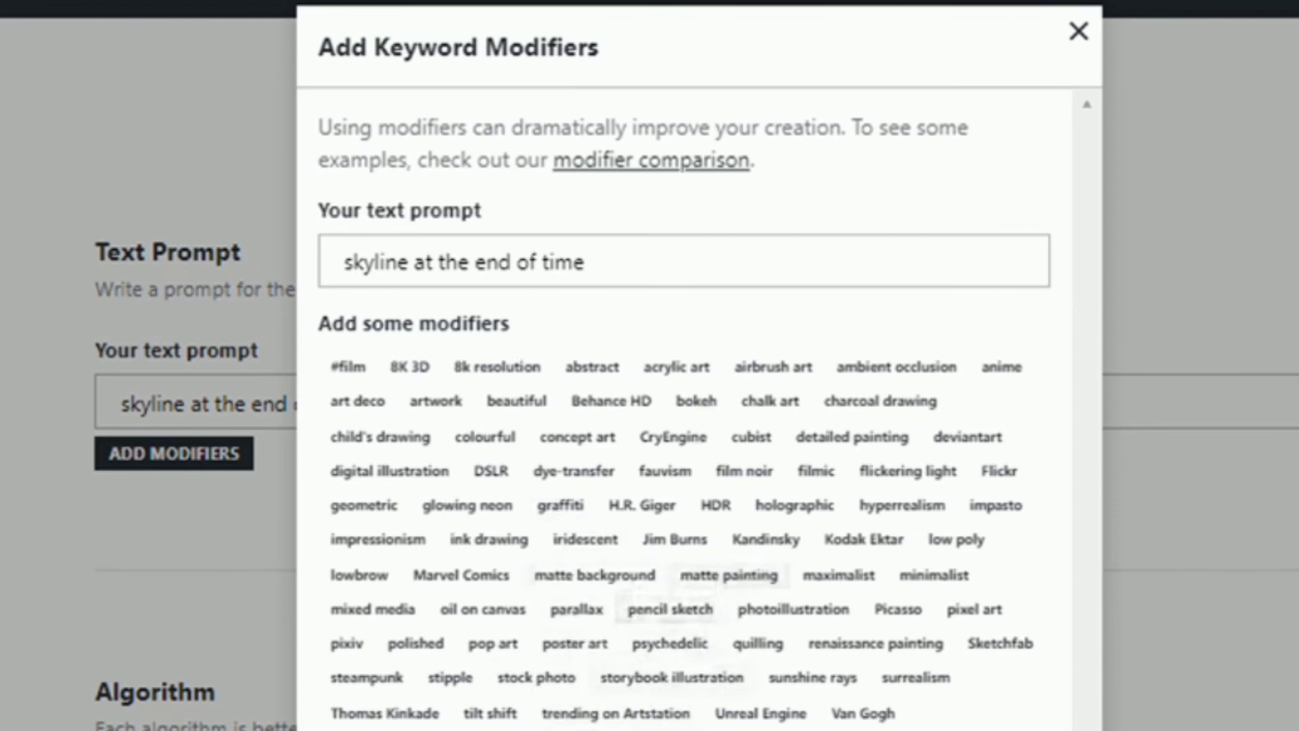
{"action": "left_click", "coordinate": [1078, 32]}
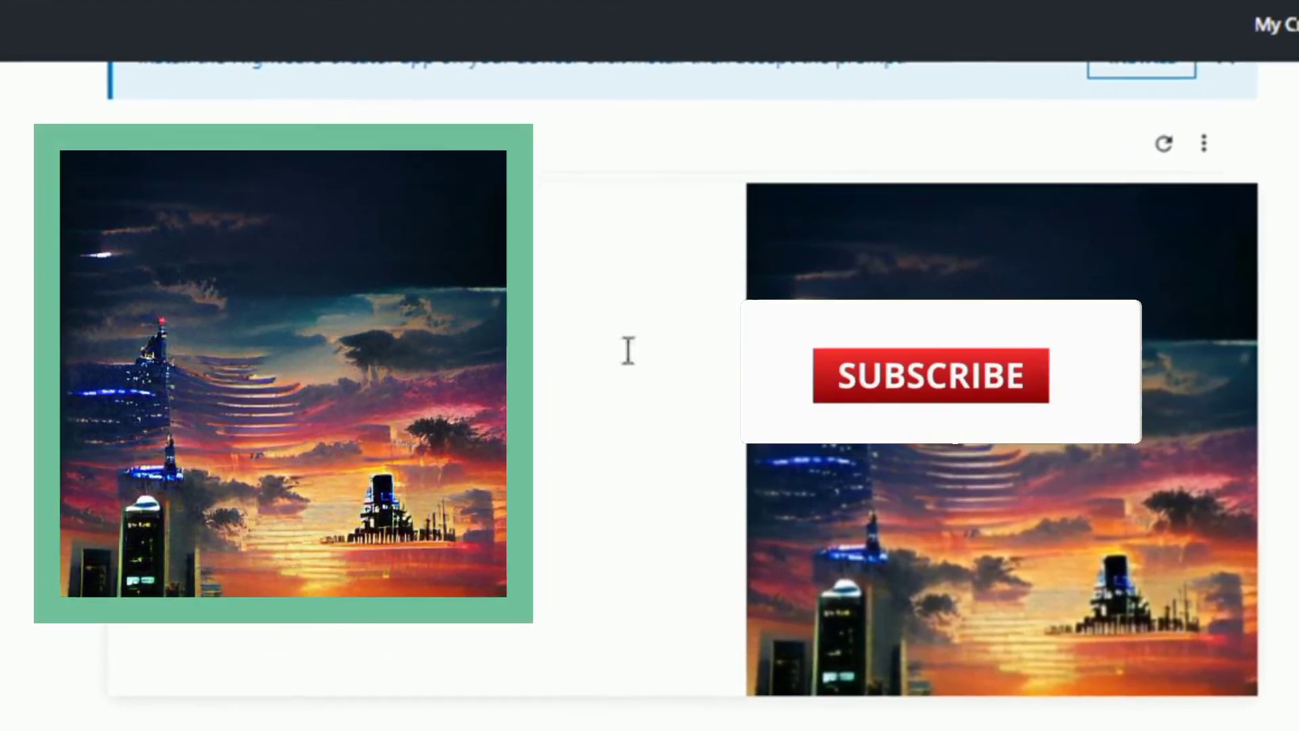
Step: Show the 'skyline at the end of time' artwork in My Creations
{"action": "left_click", "coordinate": [930, 375]}
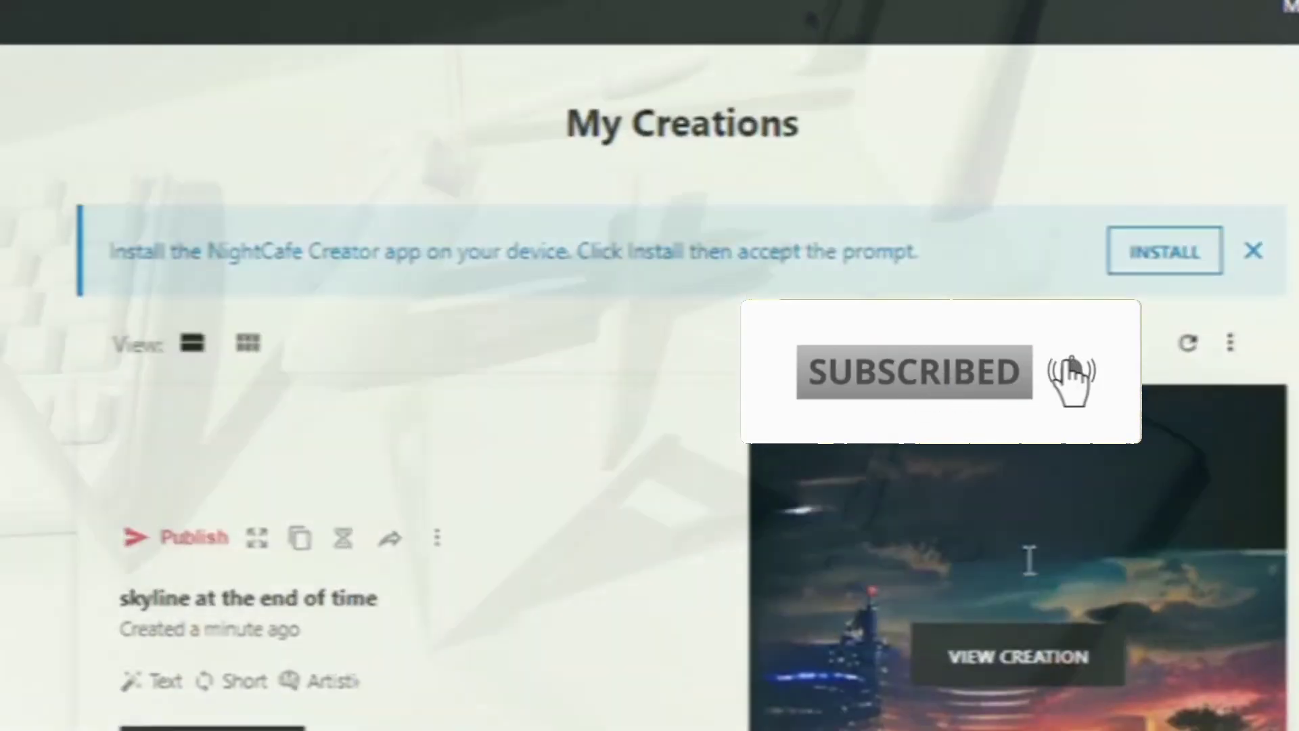